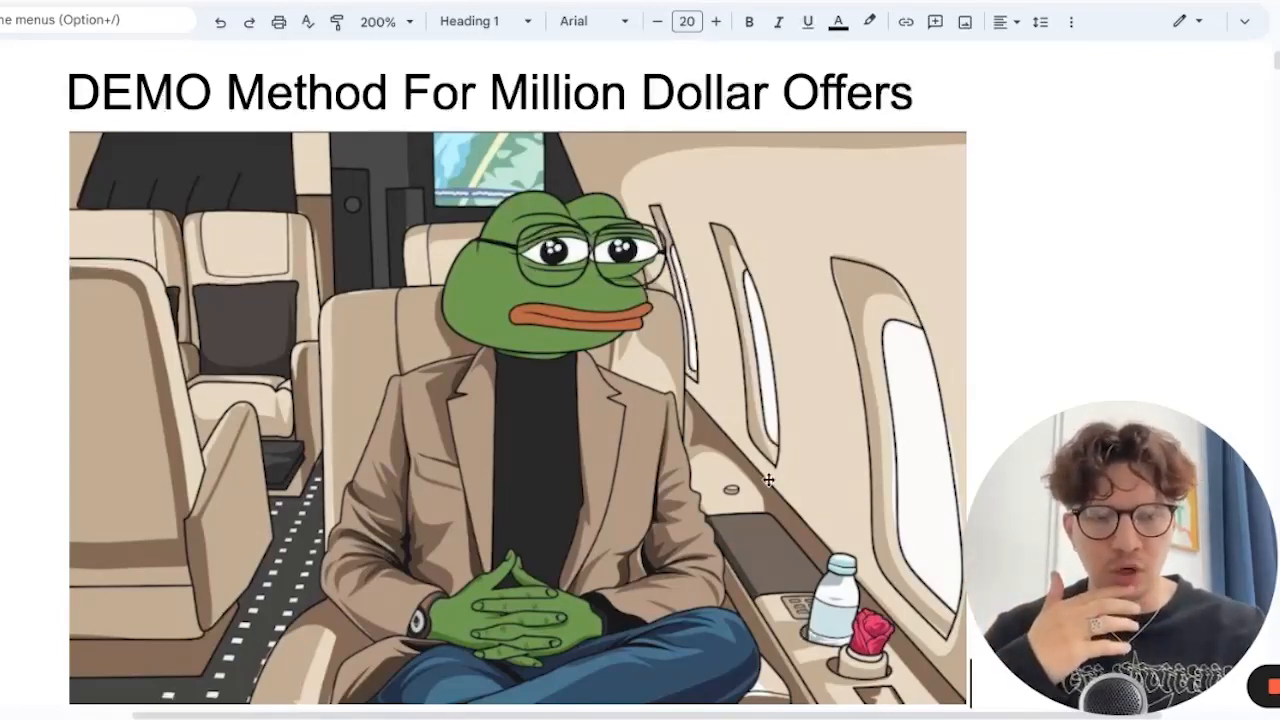
{"action": "scroll", "scroll_direction": "down", "scroll_amount": 3}
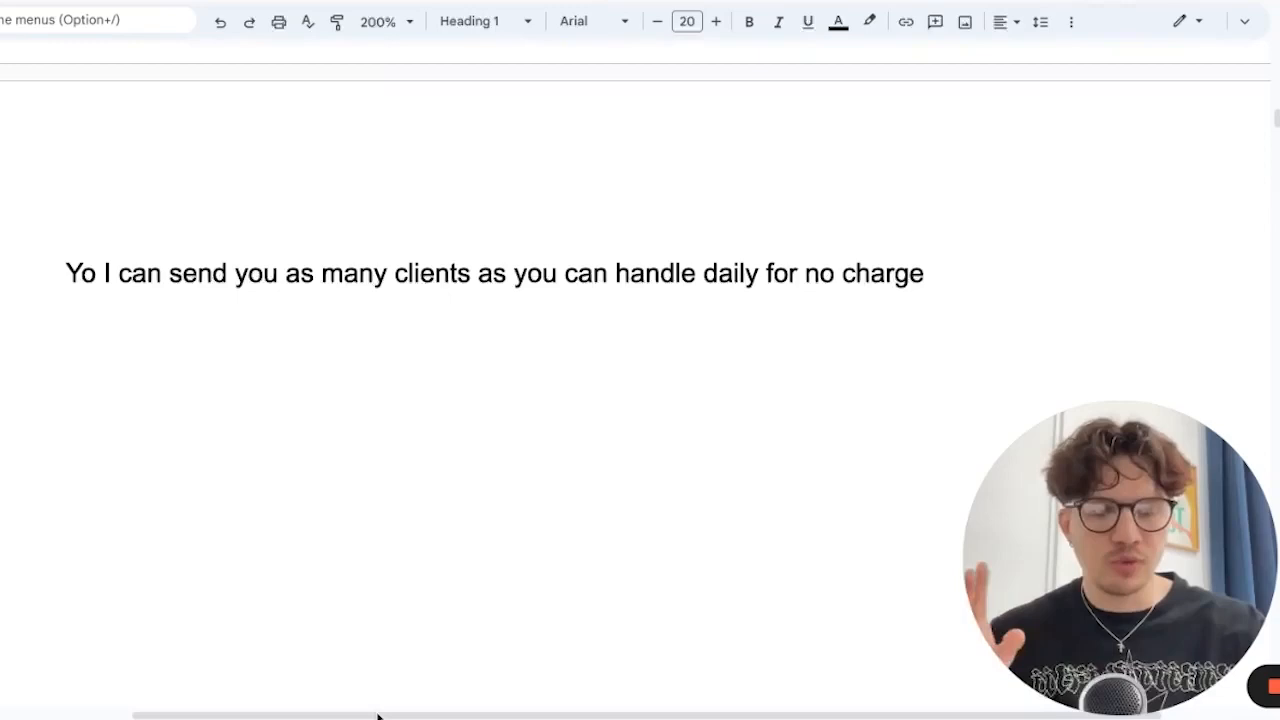
{"action": "mouse_move", "coordinate": [478, 462]}
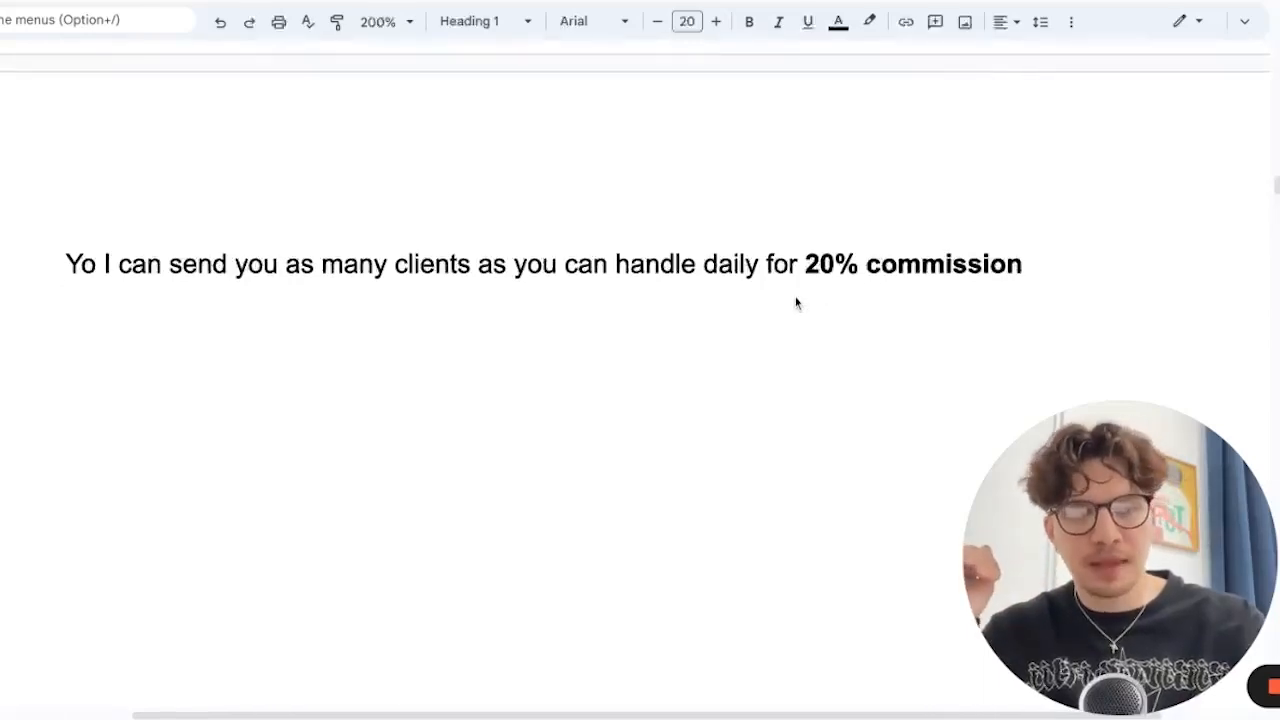
{"action": "mouse_move", "coordinate": [922, 294]}
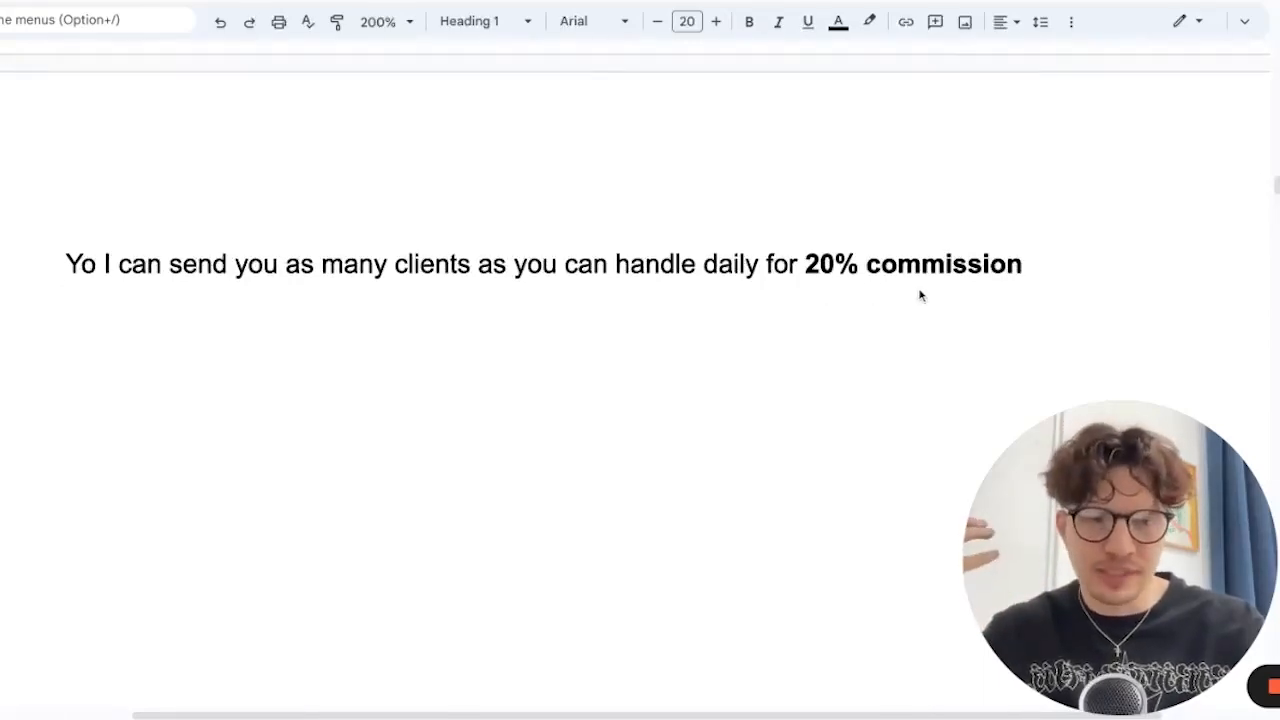
{"action": "mouse_move", "coordinate": [892, 310]}
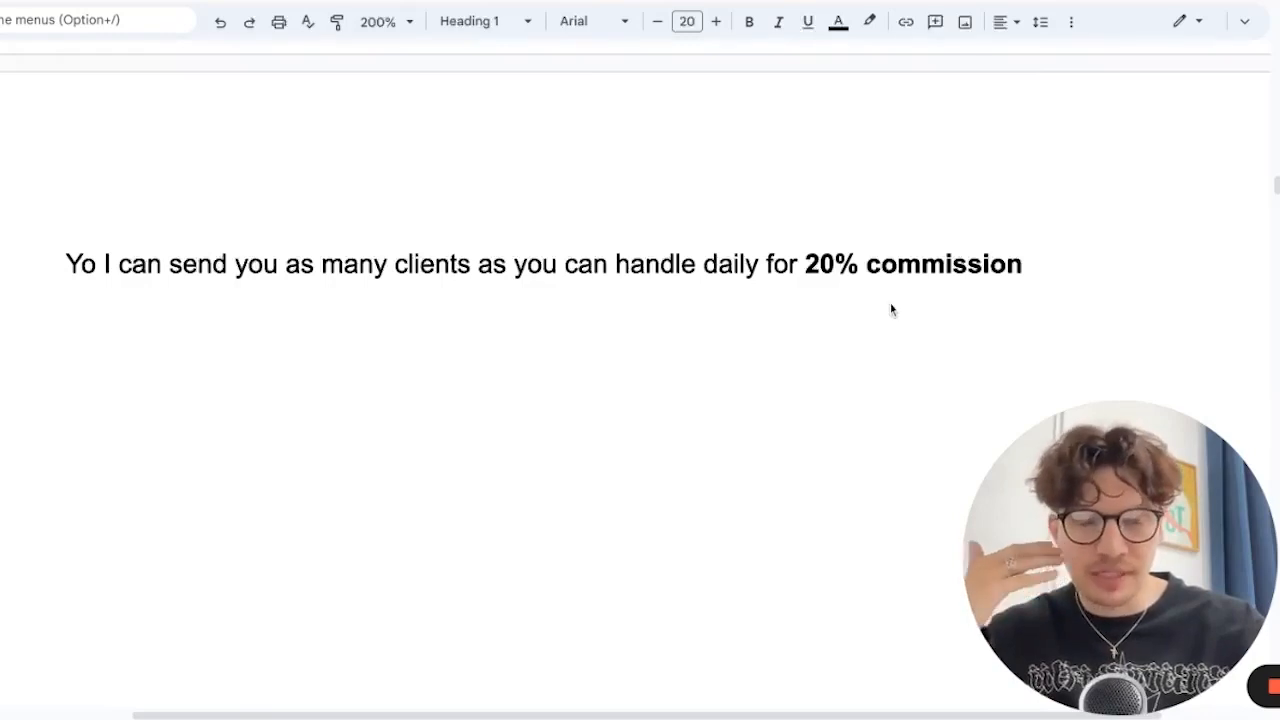
{"action": "mouse_move", "coordinate": [430, 346]}
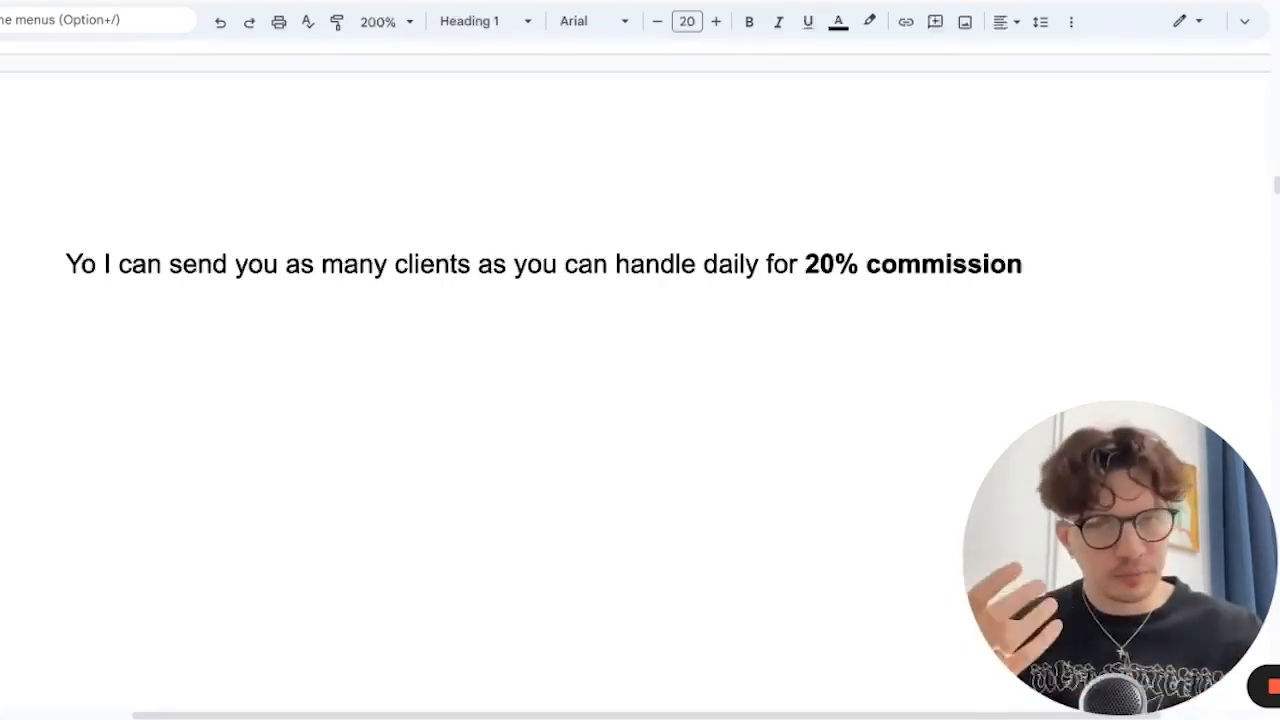
{"action": "mouse_move", "coordinate": [484, 358]}
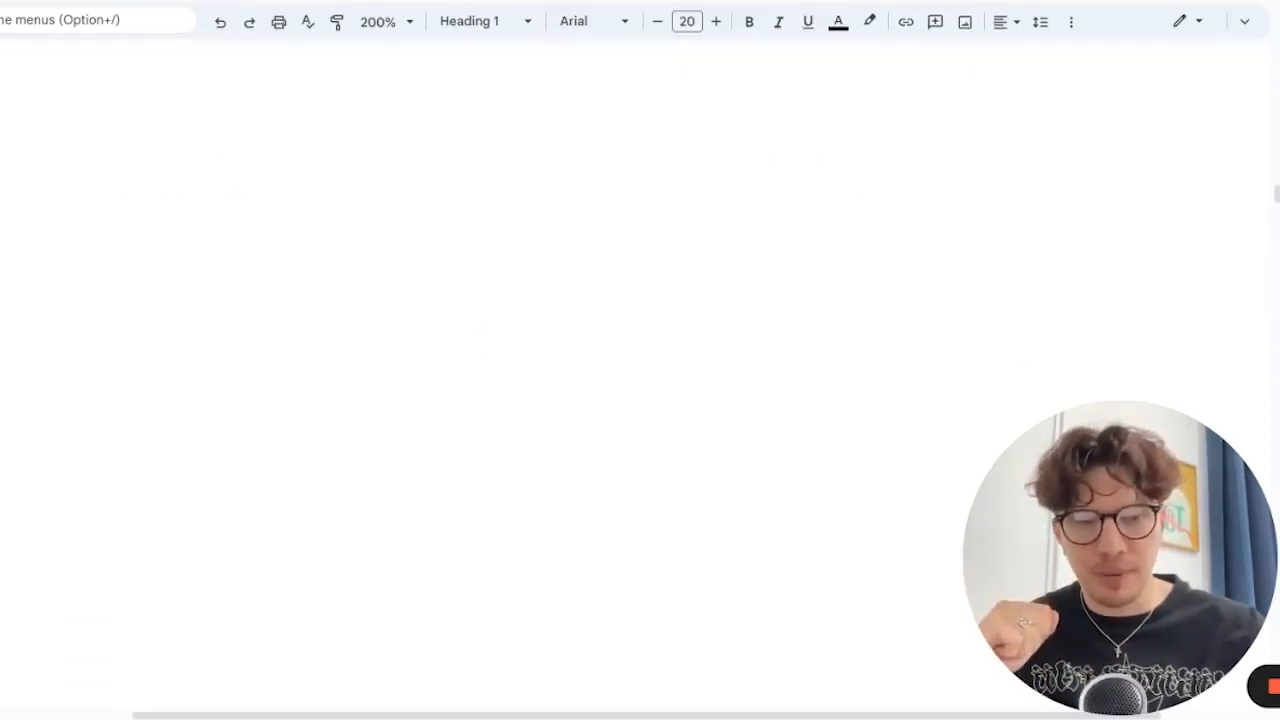
{"action": "scroll", "scroll_direction": "down", "scroll_amount": 3}
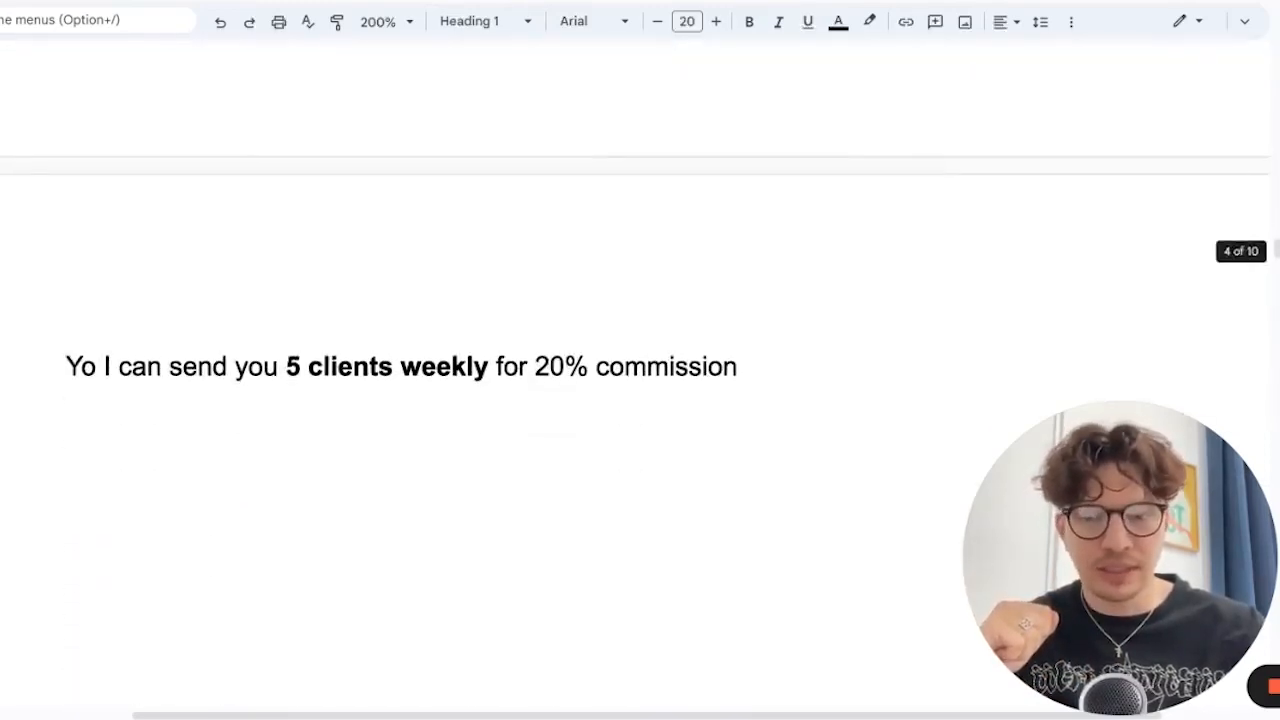
{"action": "scroll", "scroll_direction": "down", "scroll_amount": 3}
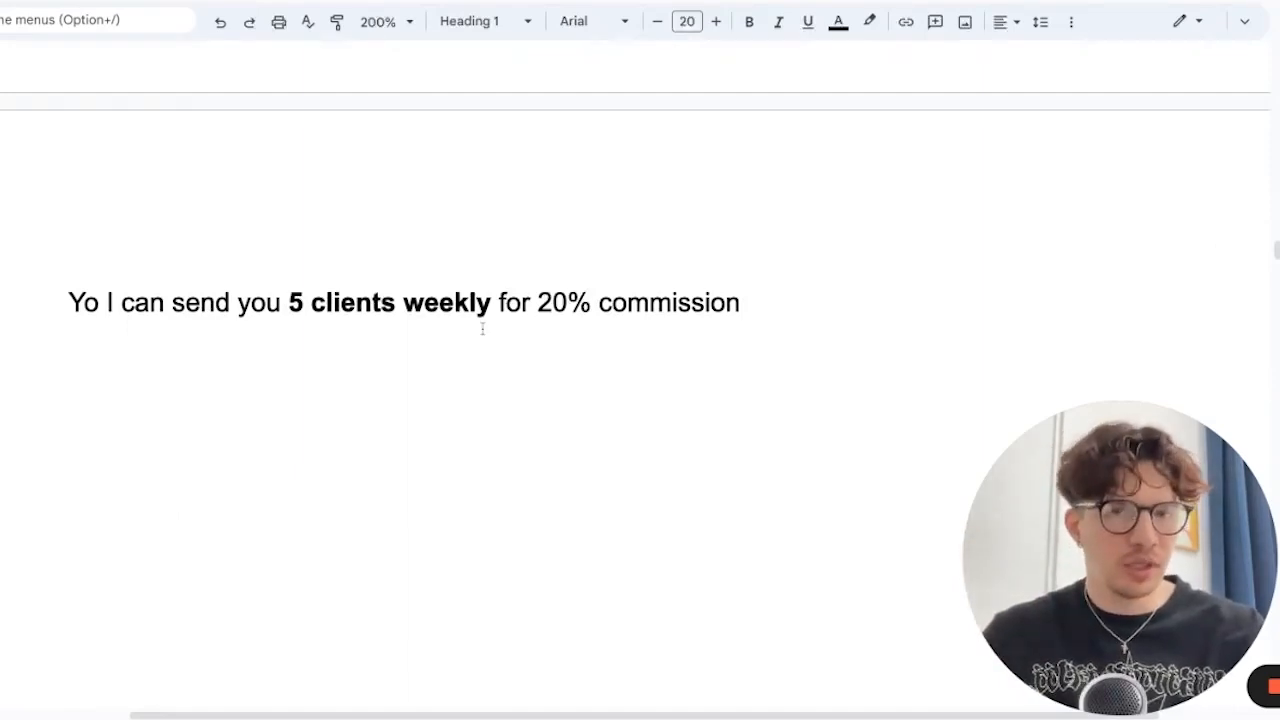
{"action": "type", "text": "as many clients as you can handle daily"}
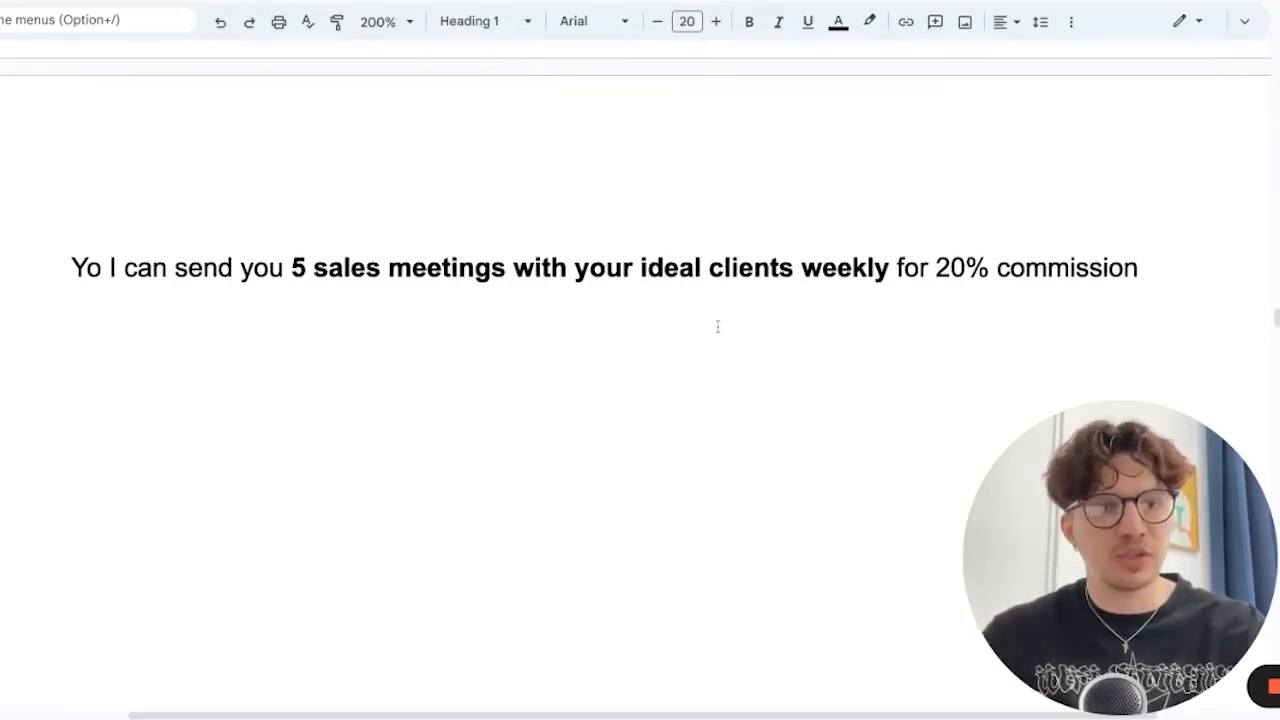
{"action": "mouse_move", "coordinate": [1044, 320]}
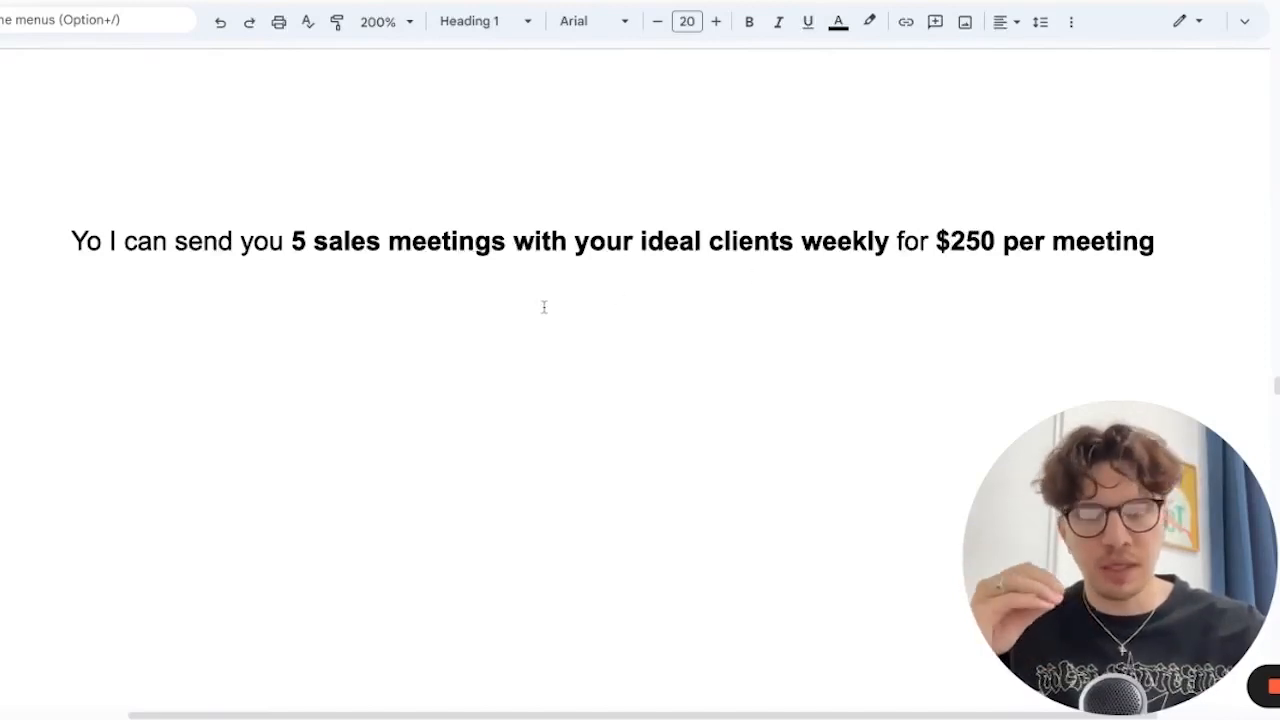
{"action": "mouse_move", "coordinate": [484, 296]}
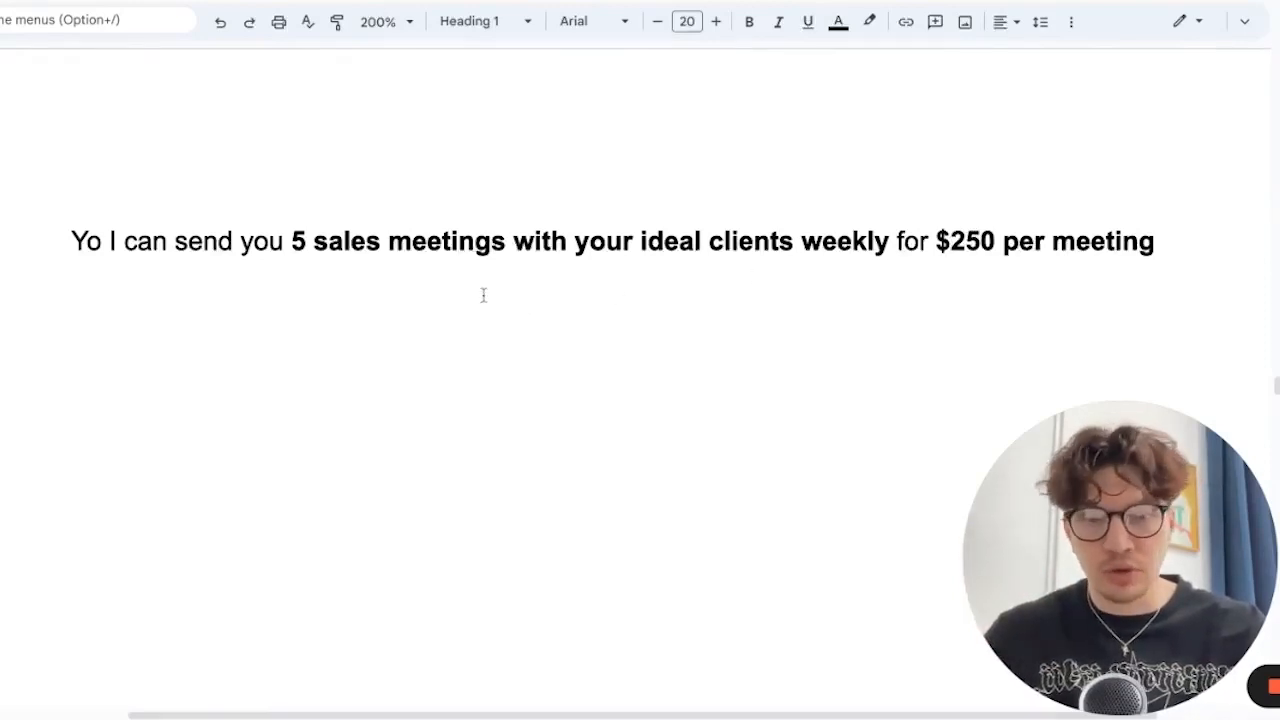
{"action": "mouse_move", "coordinate": [668, 300]}
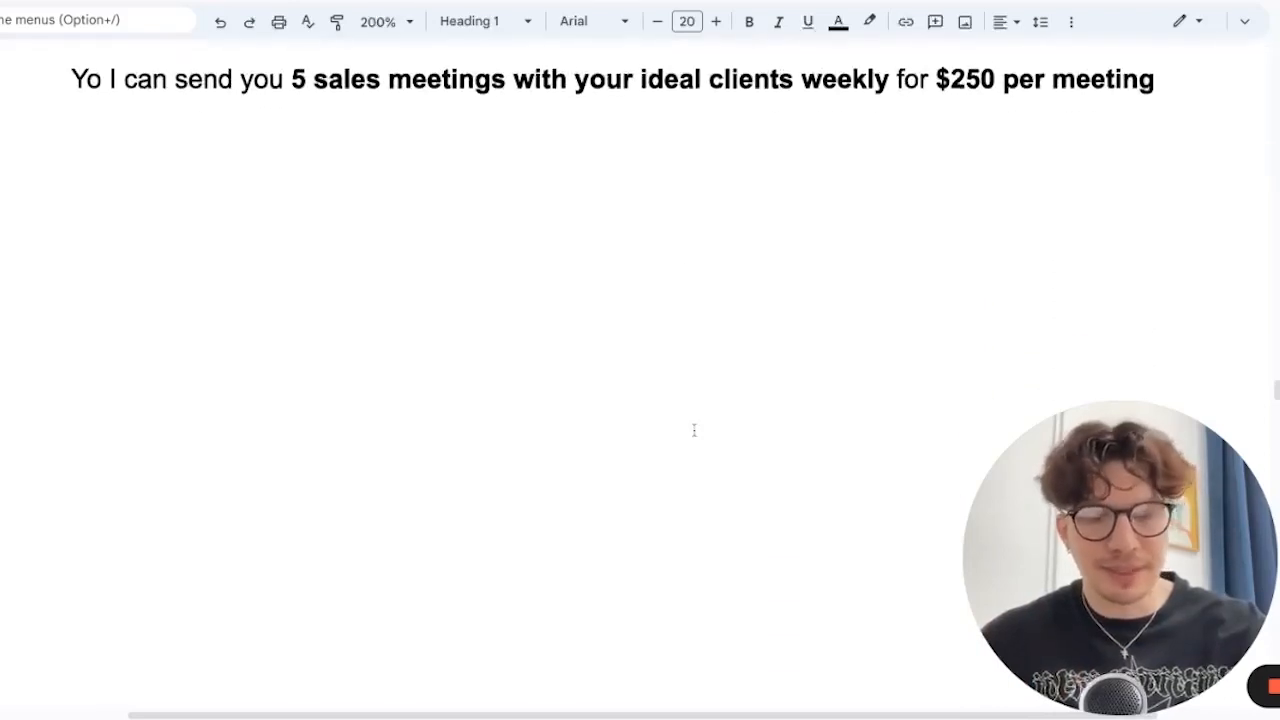
{"action": "type", "text": "You can start getting calls on your calendar today."}
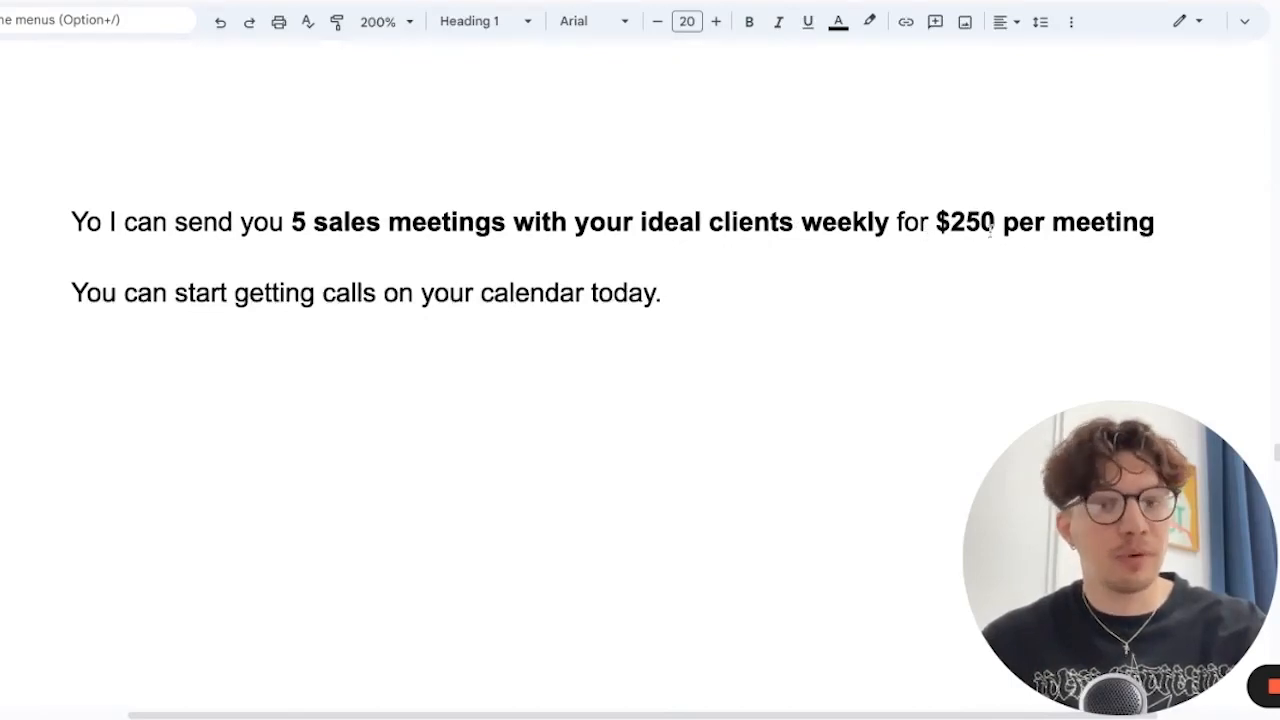
{"action": "mouse_move", "coordinate": [536, 332]}
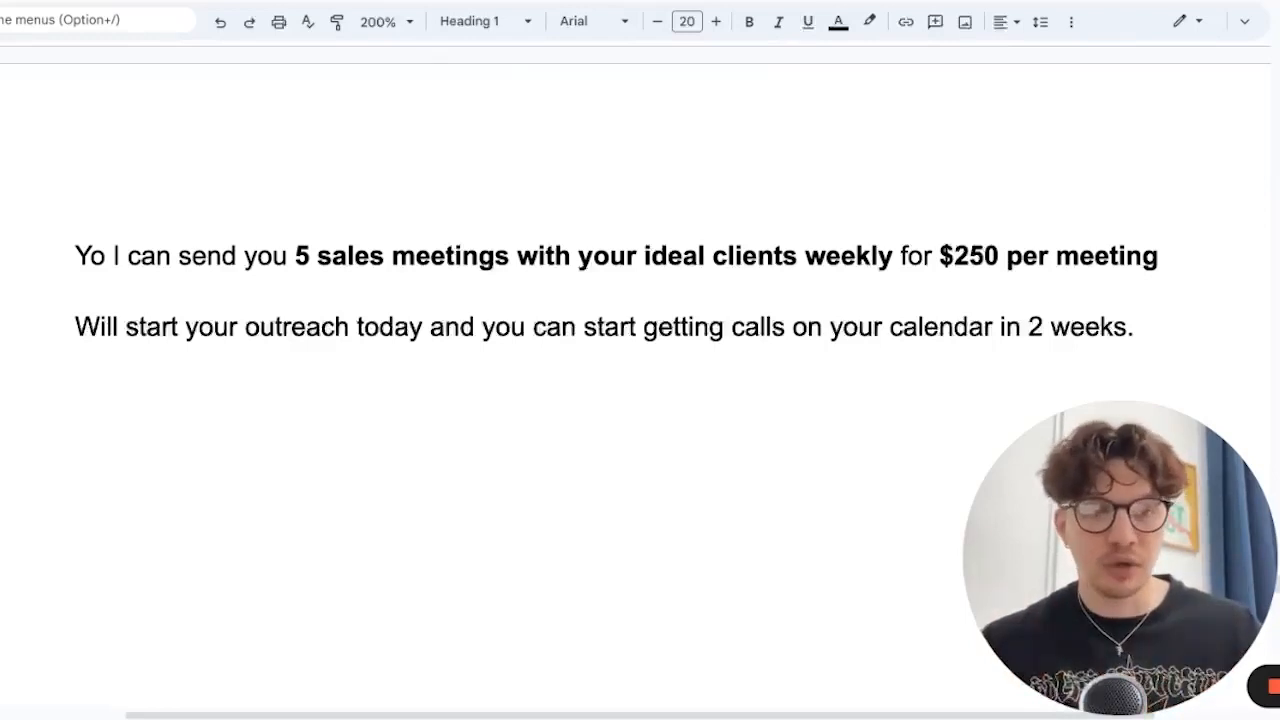
{"action": "scroll", "scroll_direction": "down", "scroll_amount": 3}
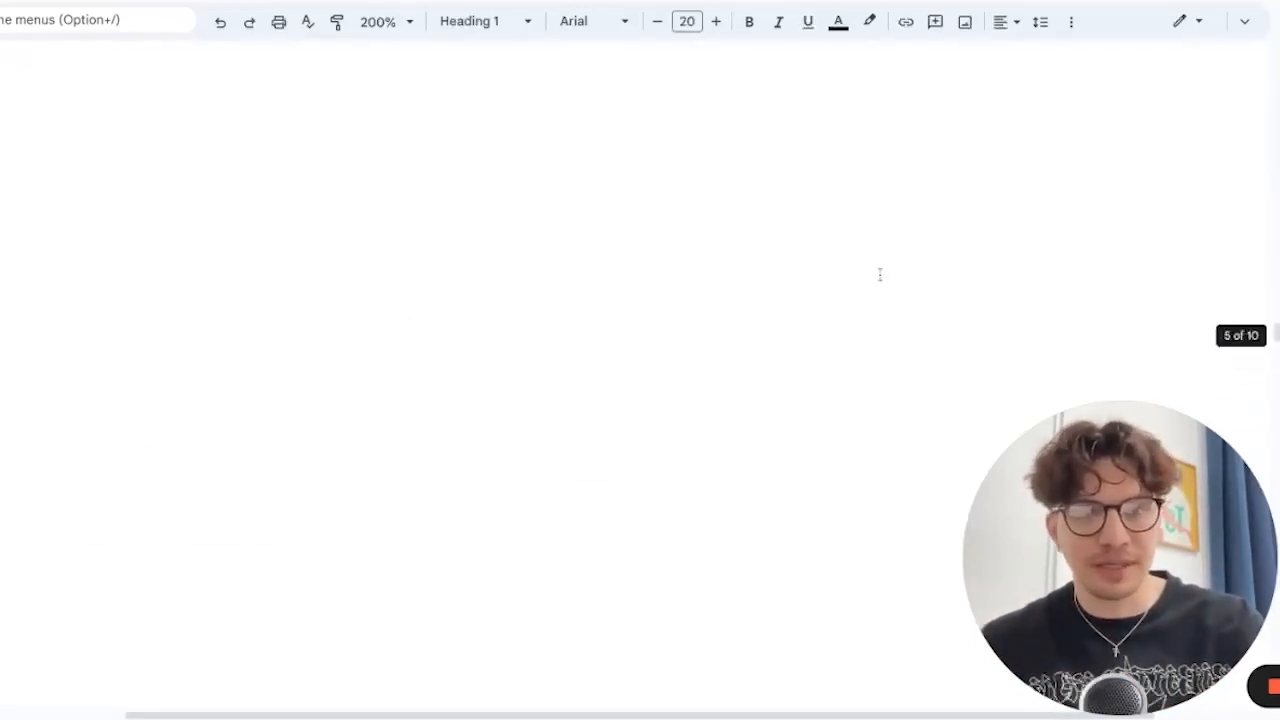
{"action": "type", "text": "Yo I can send you 5 sales meetings with your ideal clients weekly for 20% commission"}
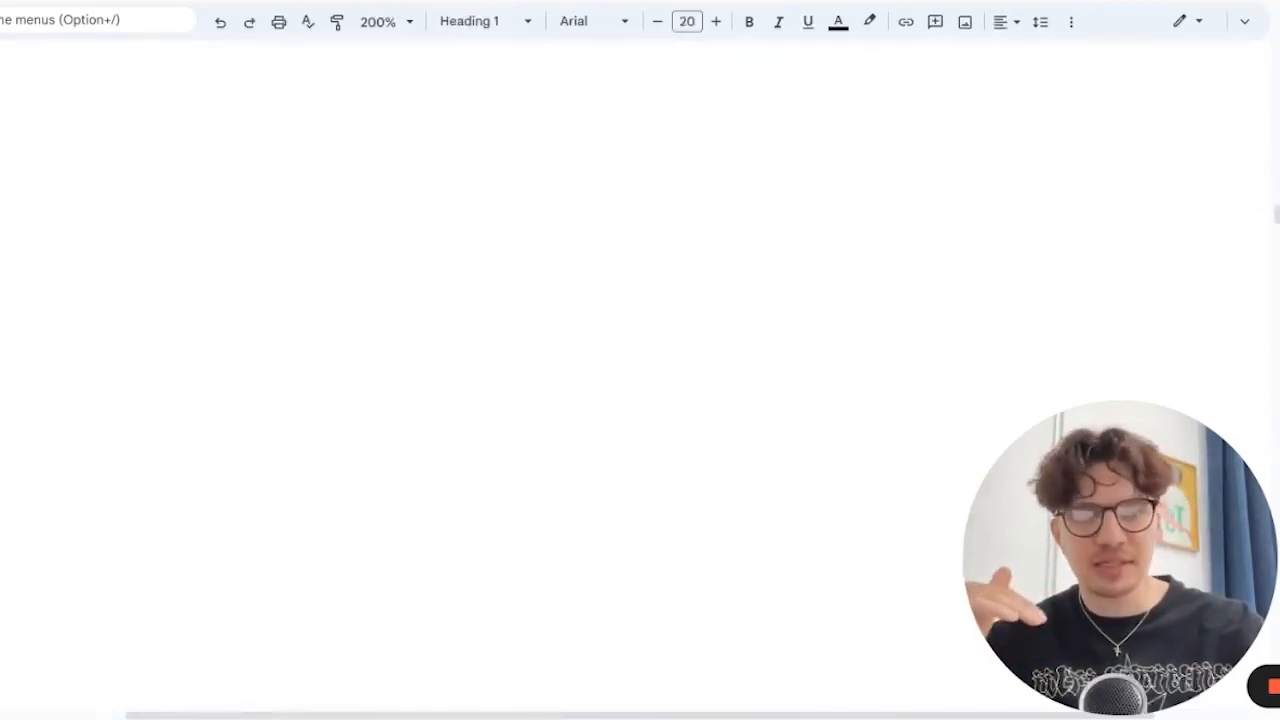
{"action": "type", "text": "Yo I can send you 5 clients weekly for 20% commission"}
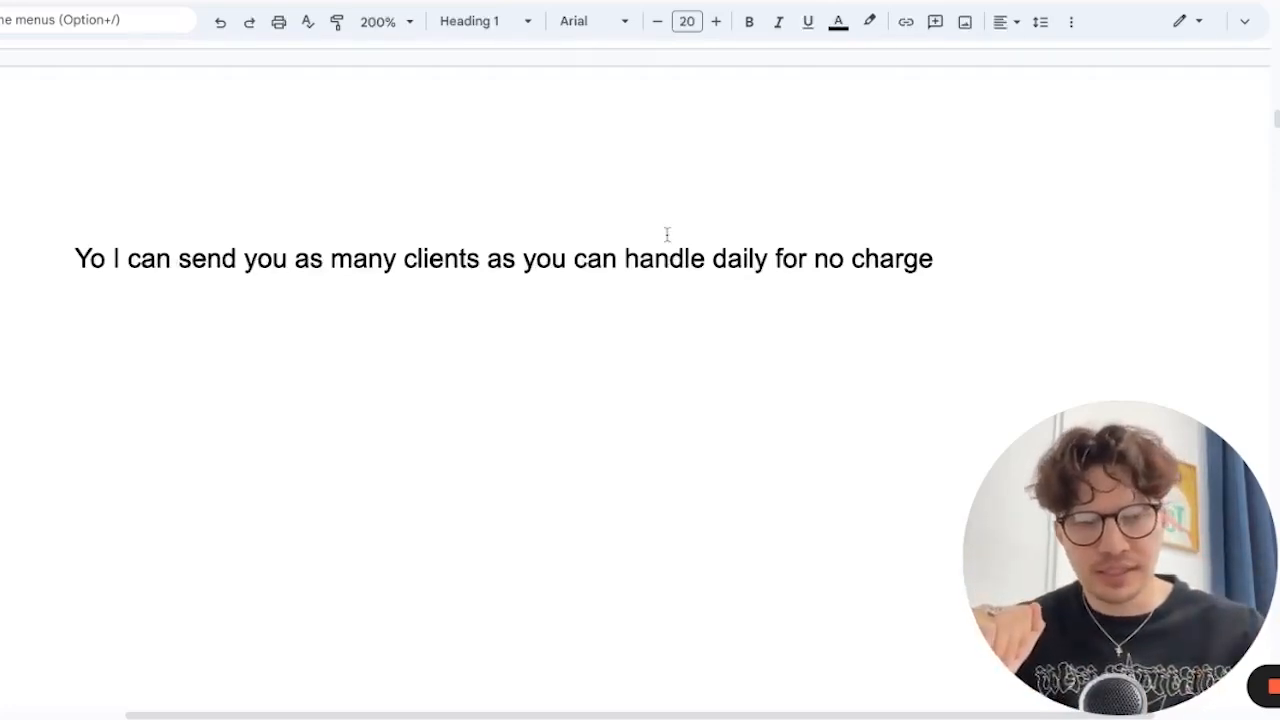
{"action": "type", "text": "20% commission"}
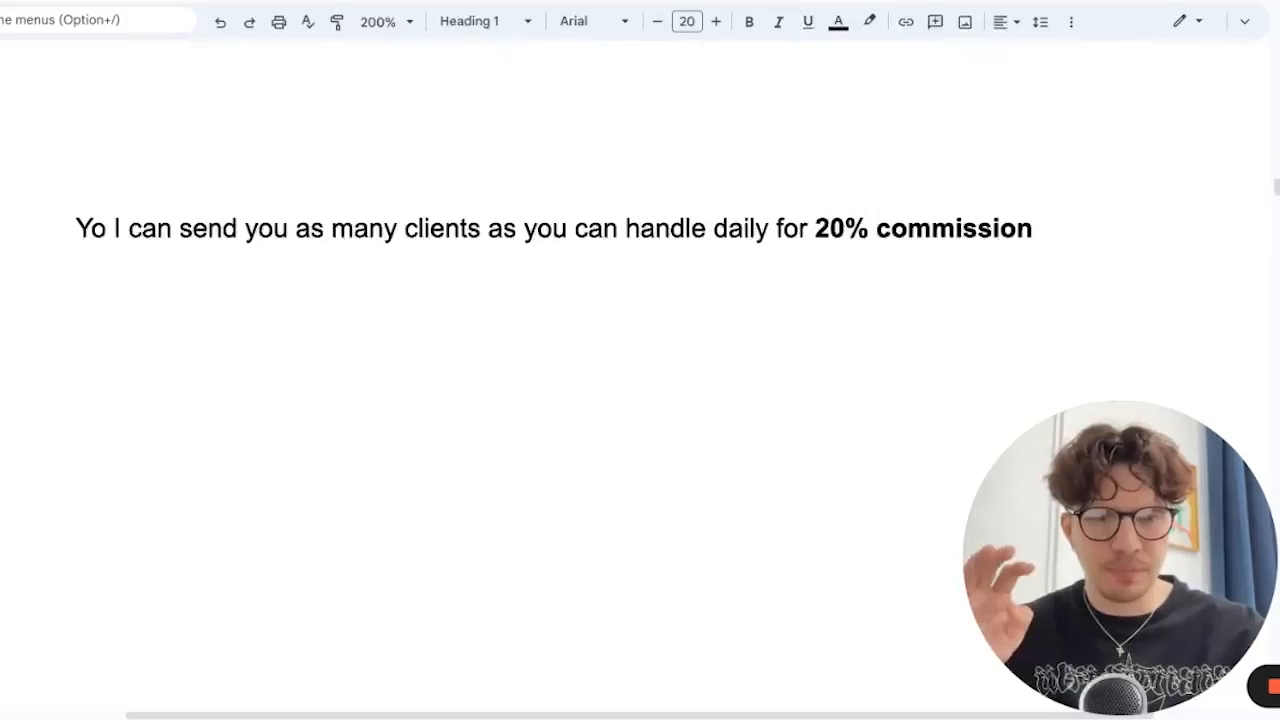